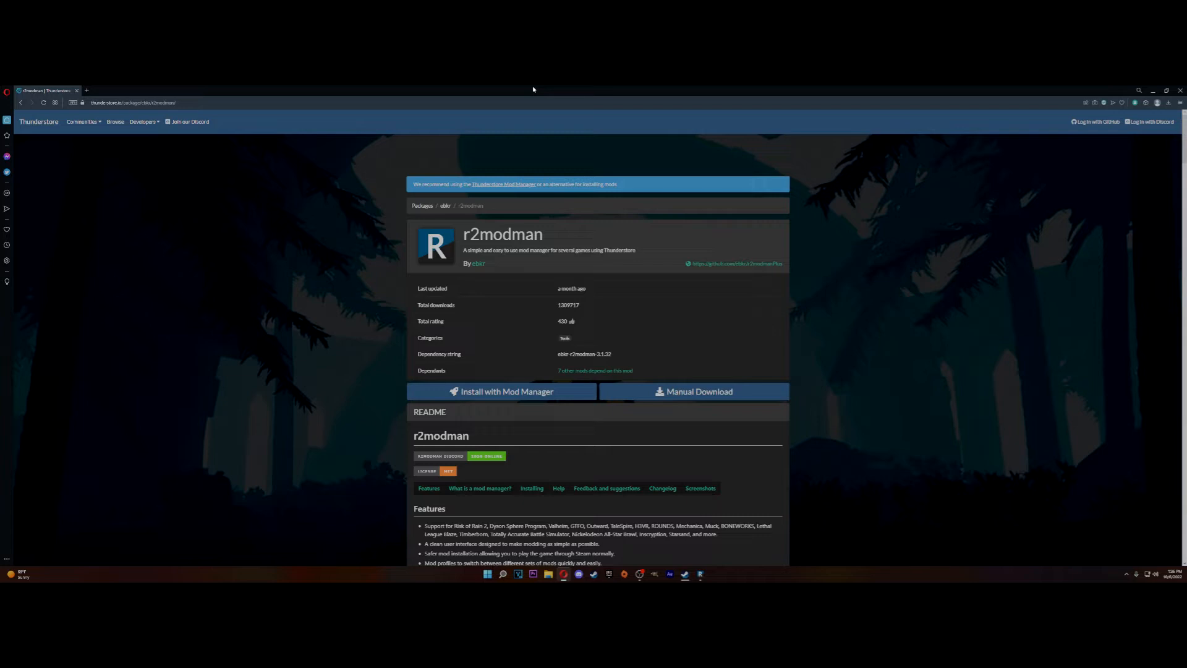
mouse_move(459, 225)
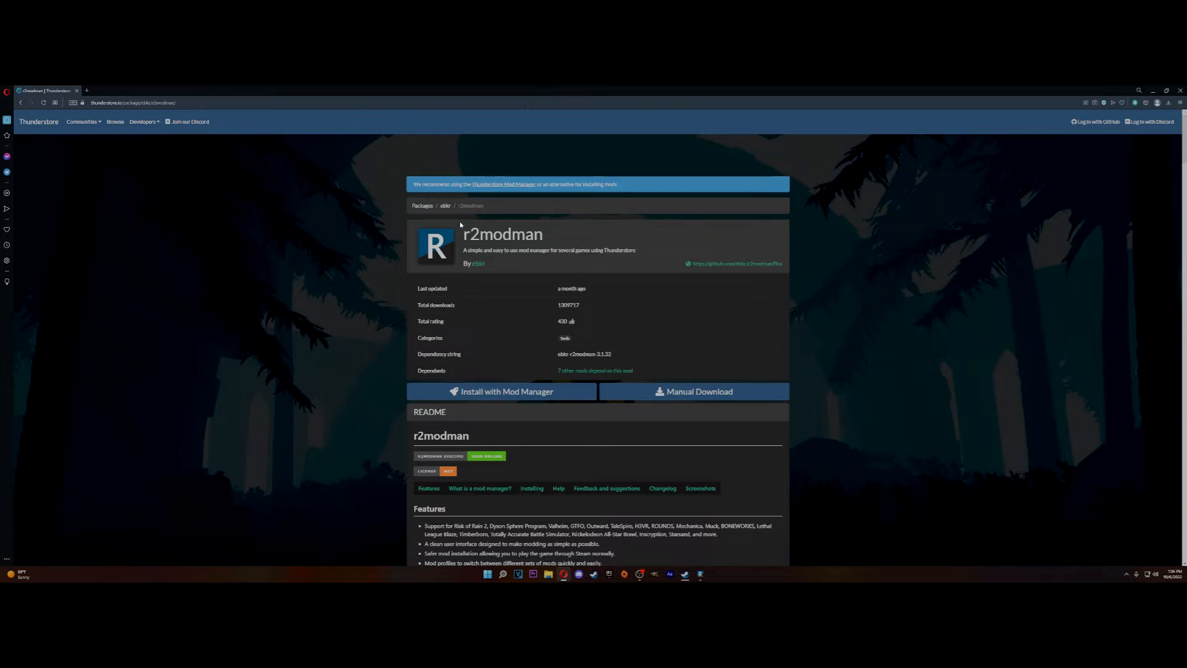
mouse_move(564, 232)
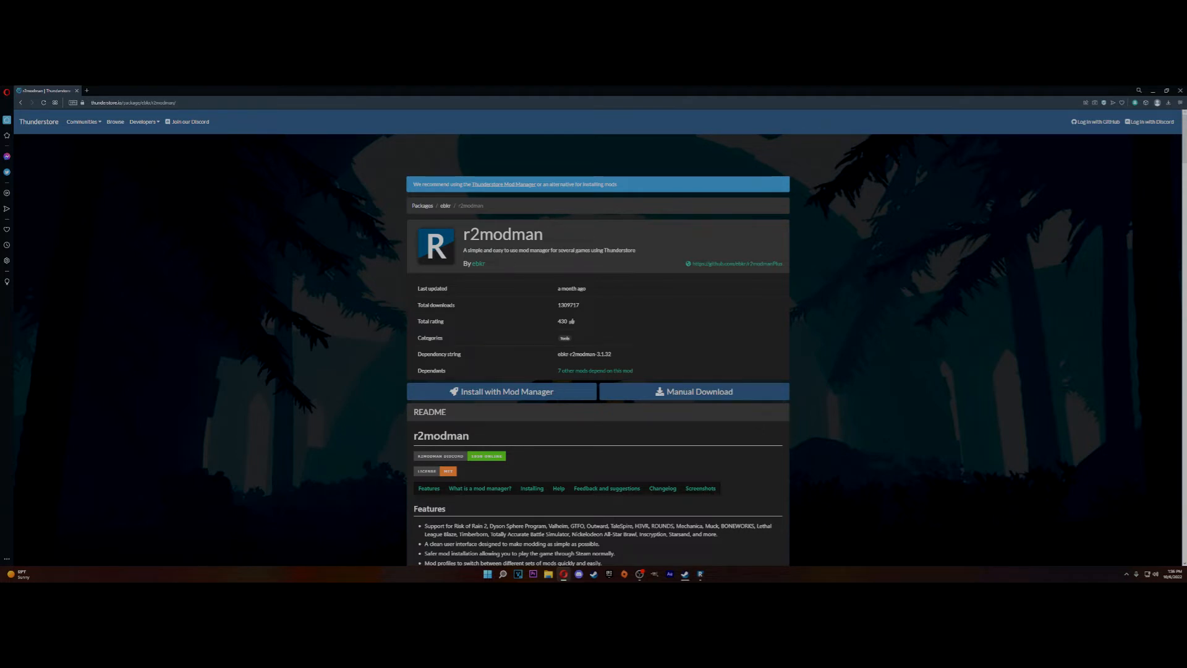
mouse_move(301, 199)
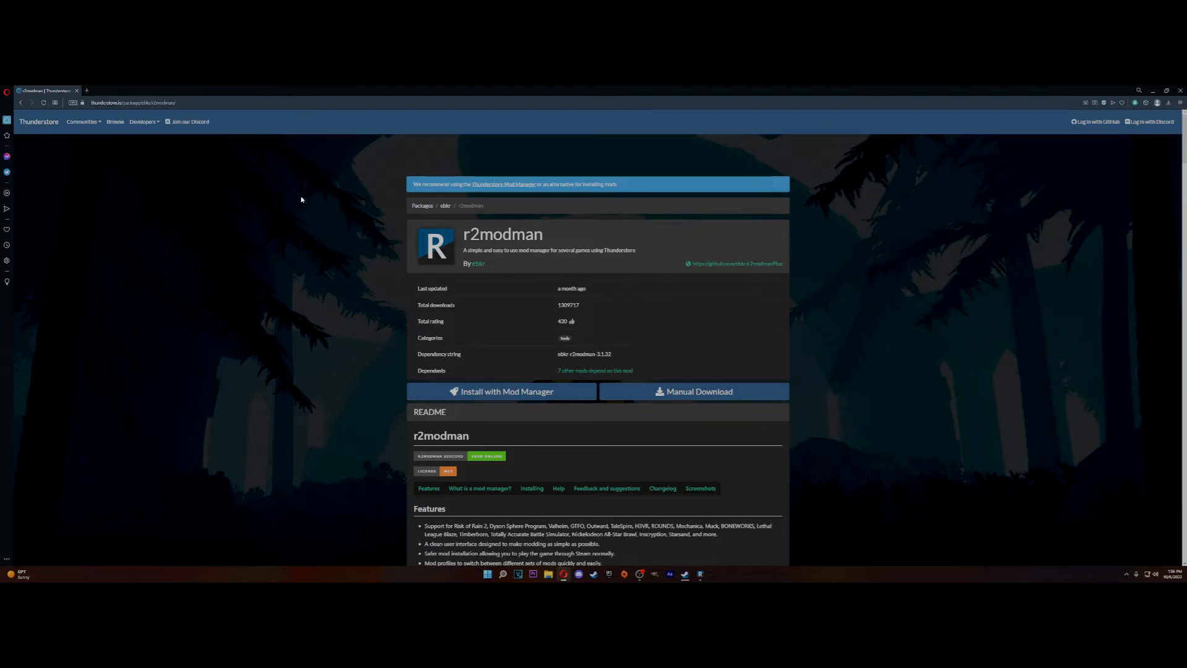
mouse_move(360, 294)
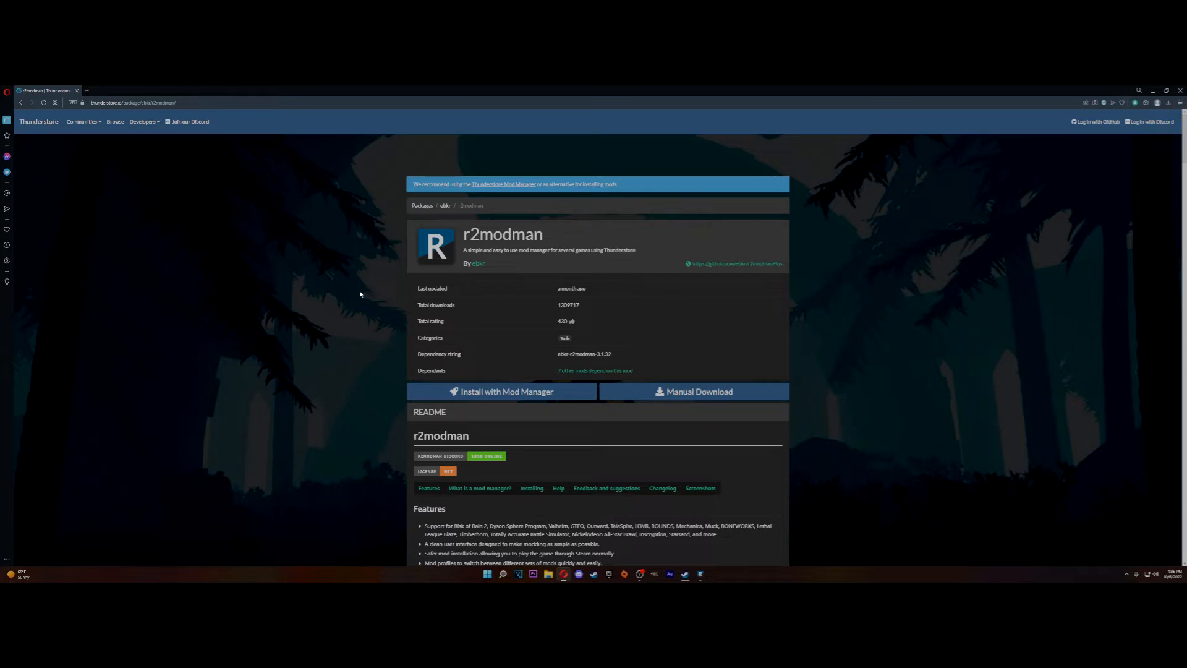
mouse_move(471, 343)
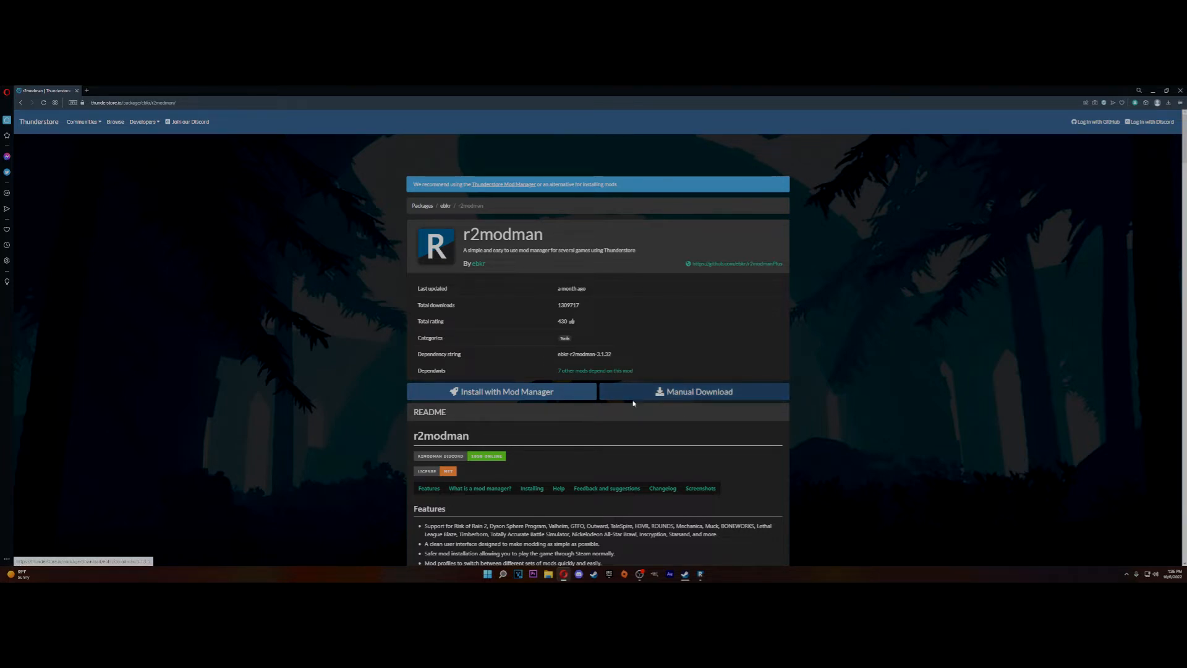
mouse_move(778, 498)
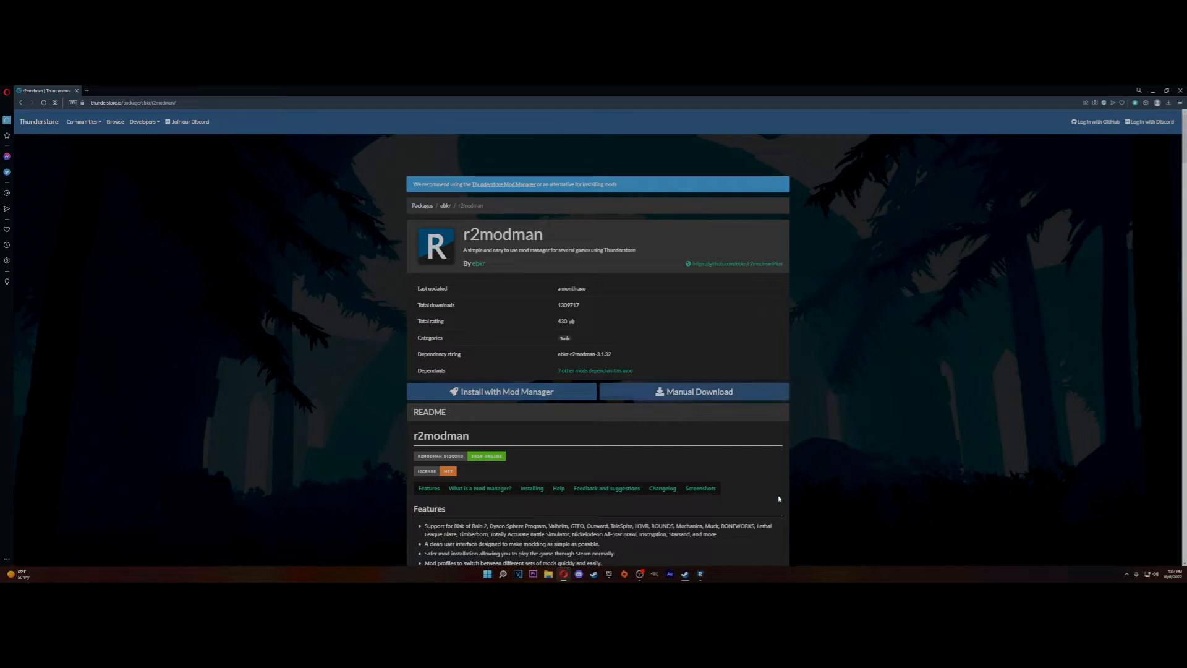
Launch r2modman, search for 'outward' and select the Outward Definitive game
click(502, 392)
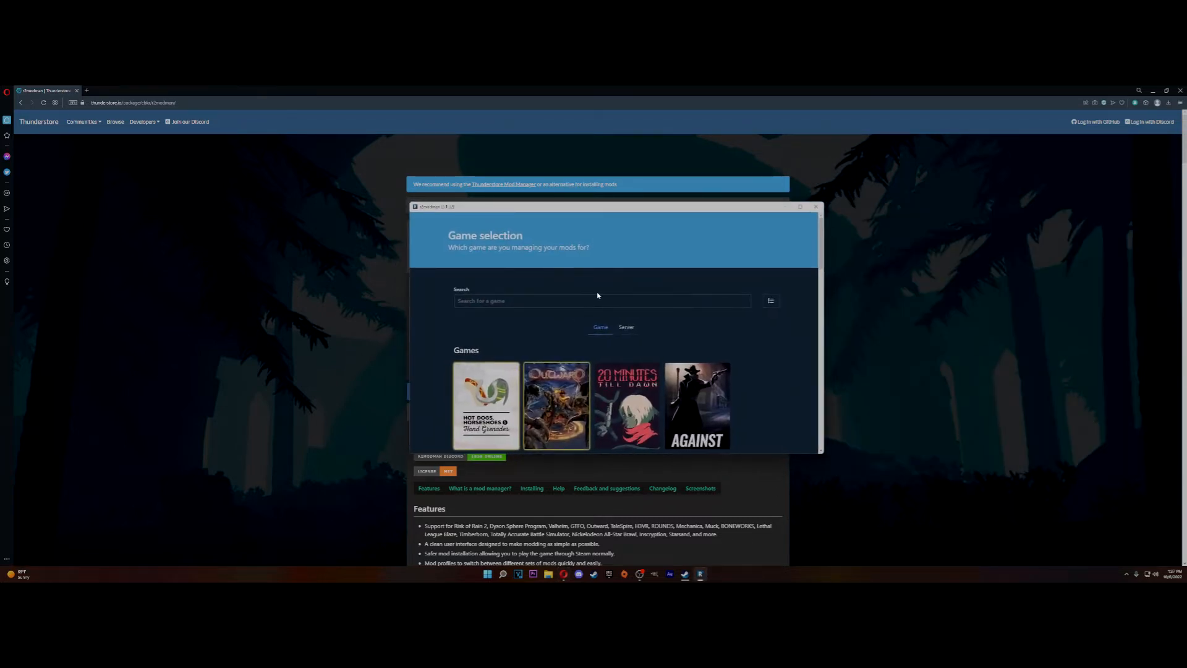
click(601, 300)
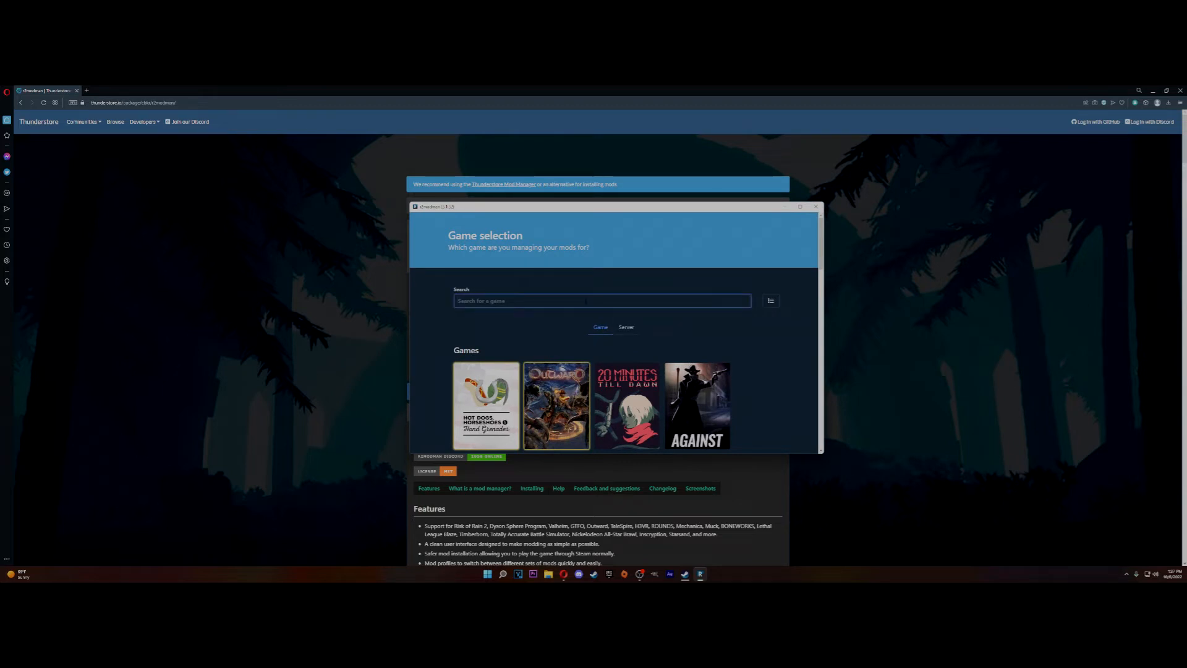
text(out)
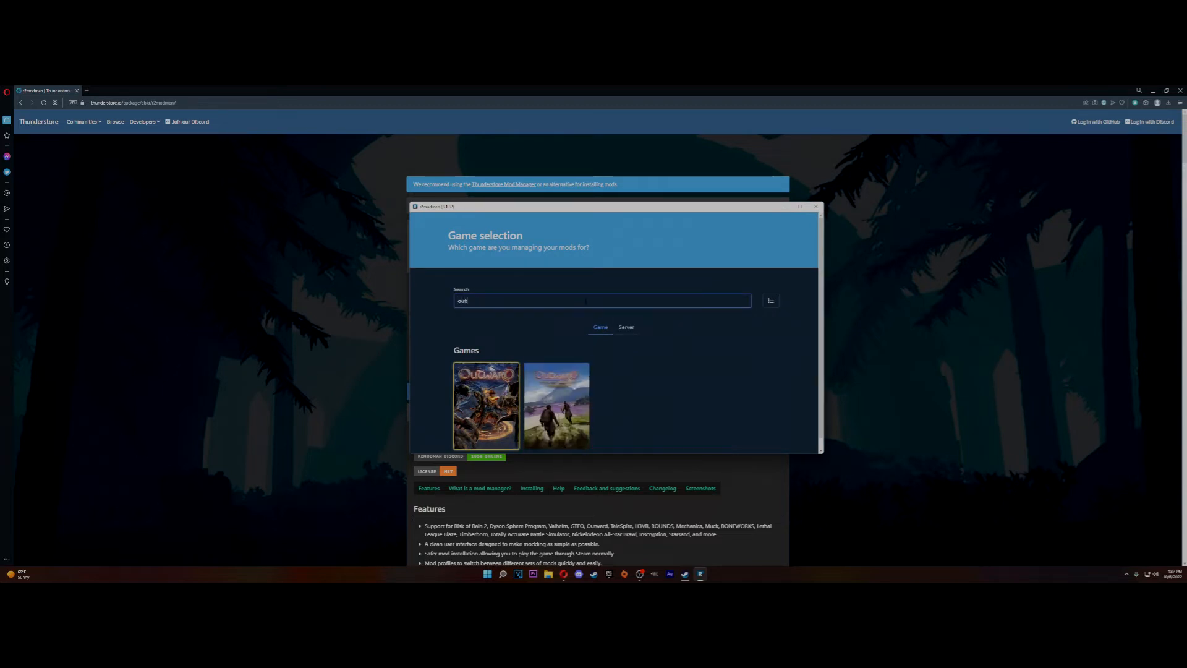
text(ward)
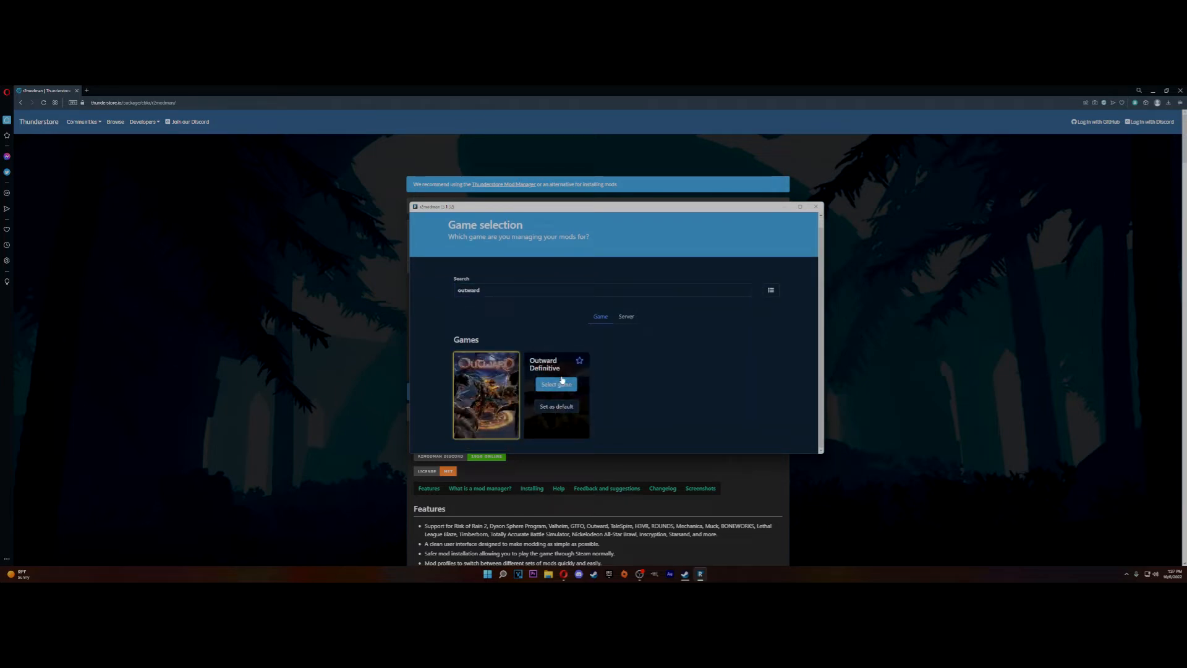
click(556, 384)
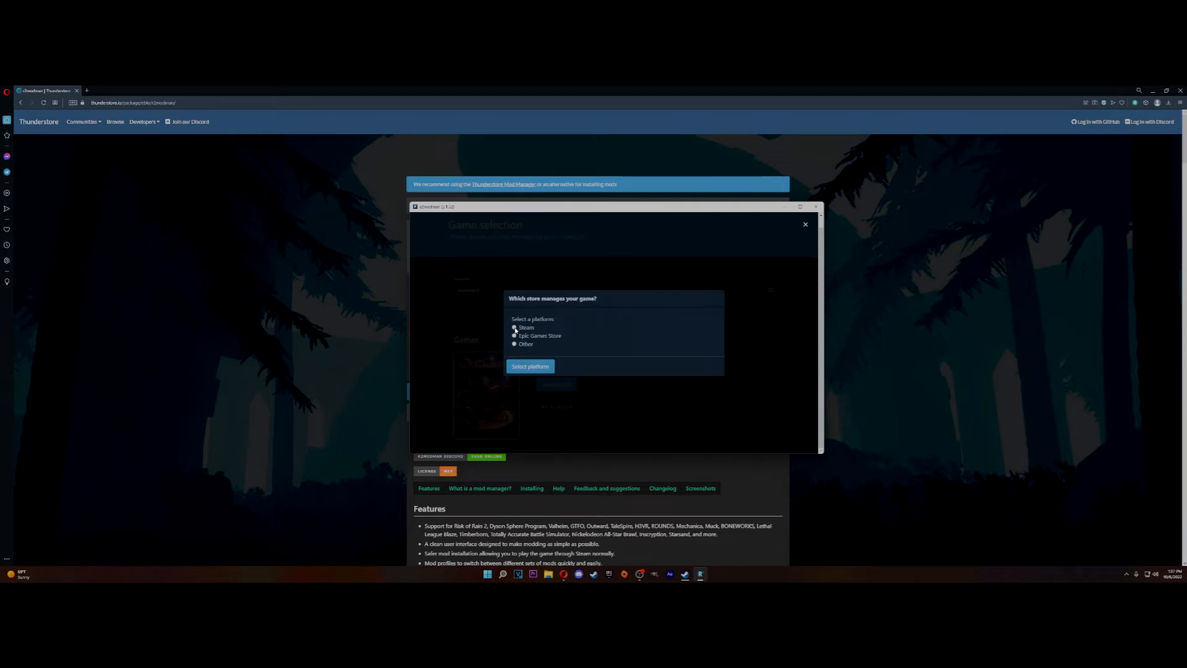
Choose Steam as the store platform and open the Default profile
click(516, 327)
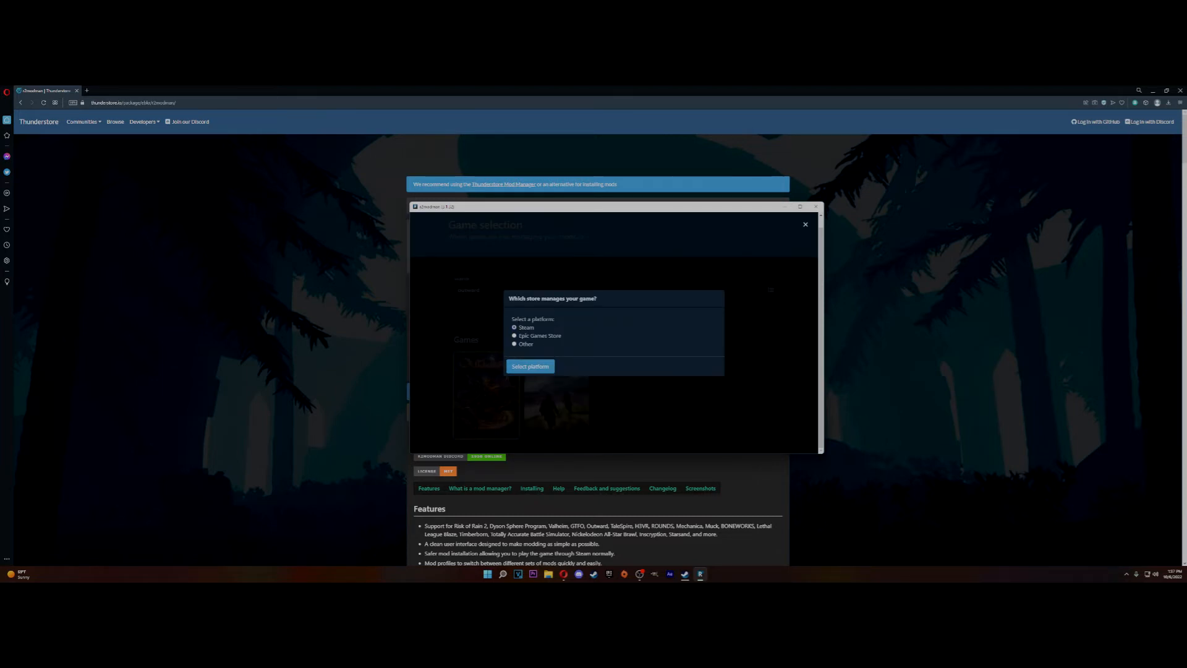
click(530, 366)
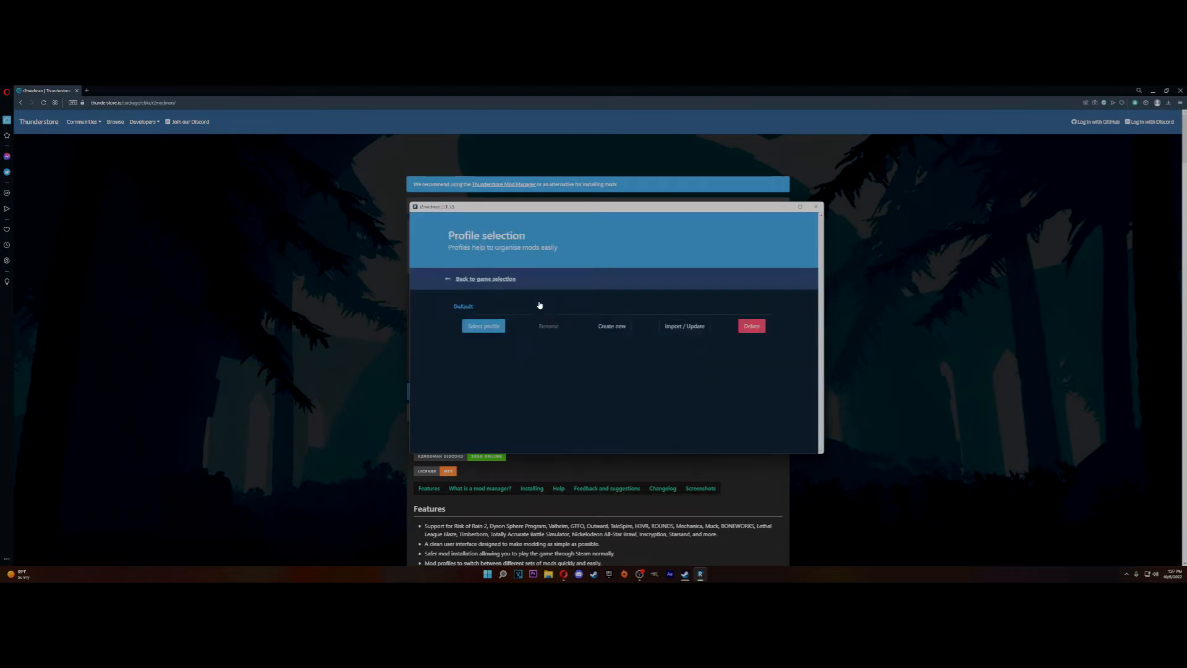
click(483, 325)
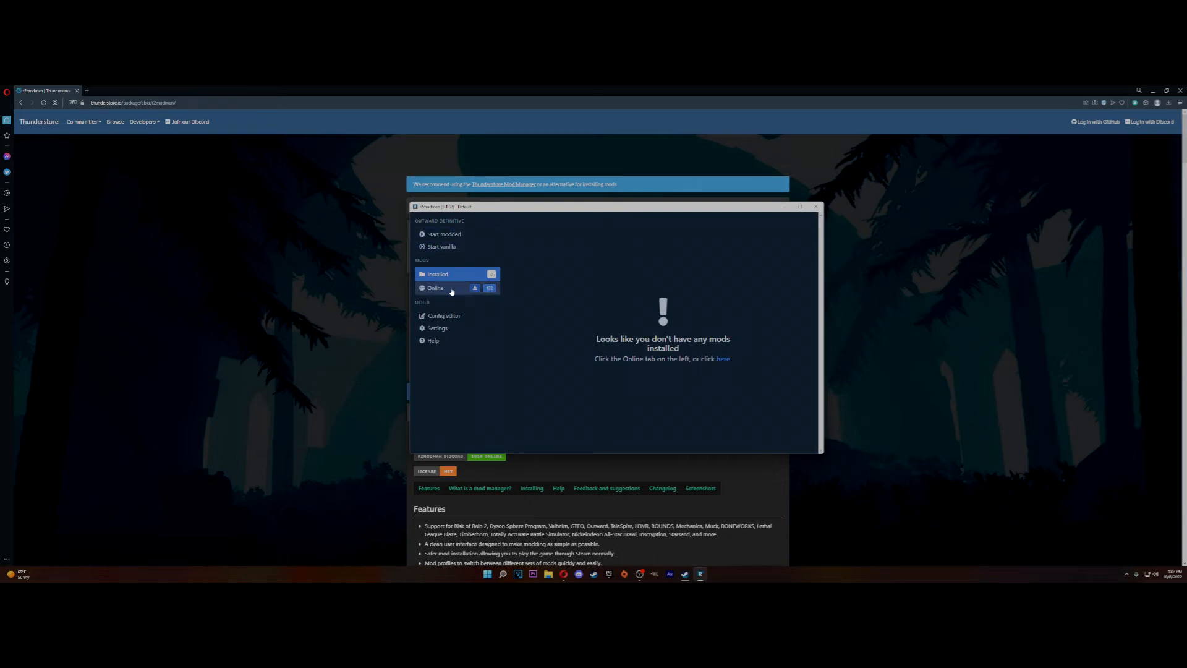
Browse the Online Outward mods list down and back up to BepInExPack_Outward
click(435, 287)
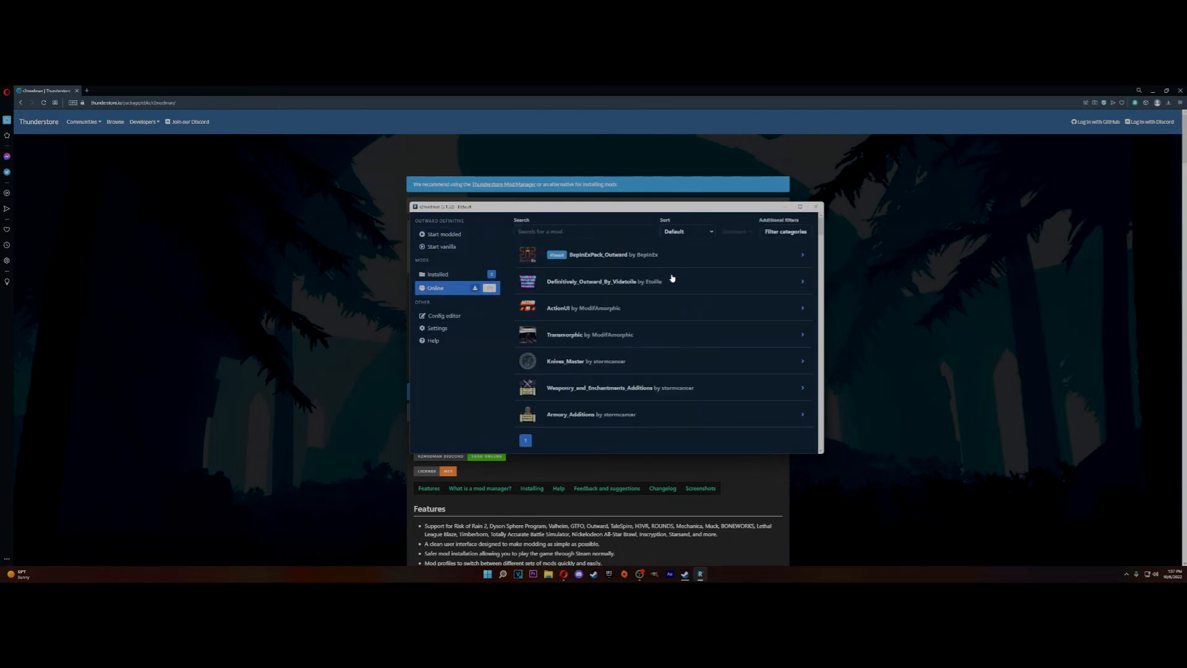
scroll(down, 3)
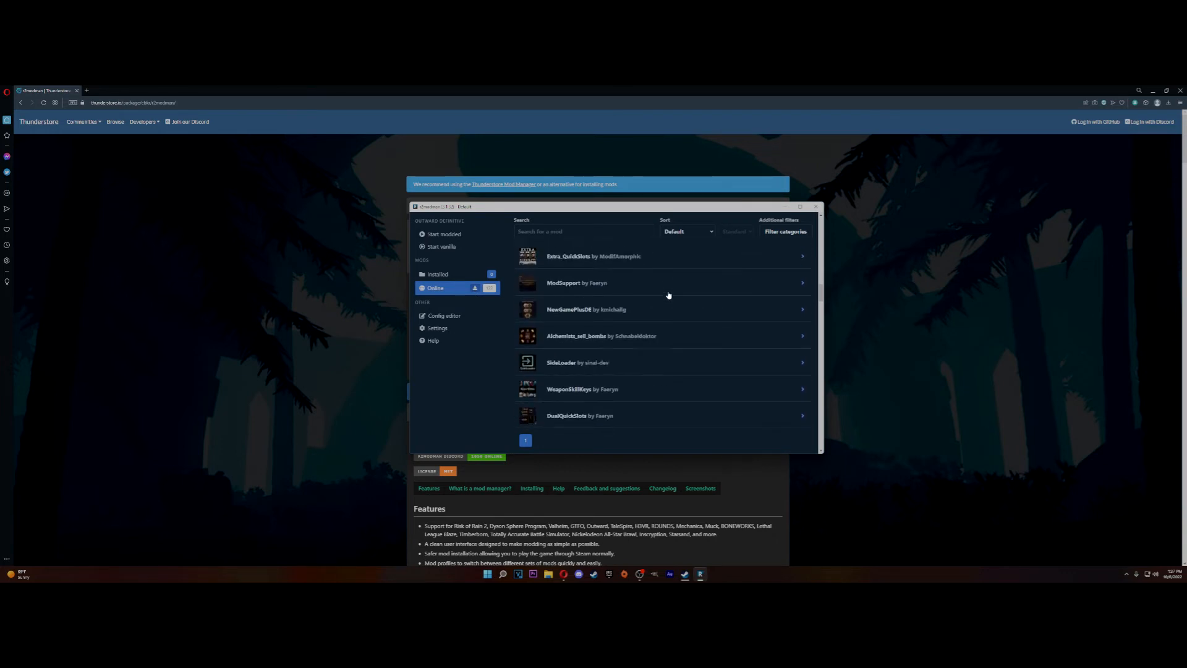
scroll(down, 3)
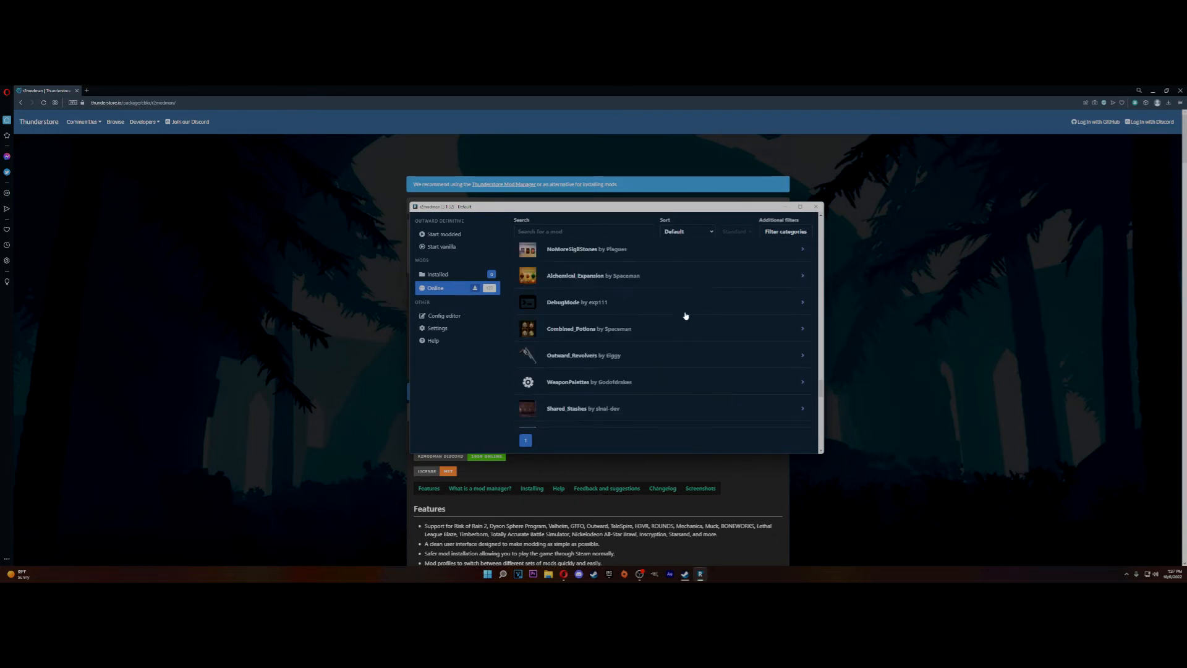
scroll(down, 3)
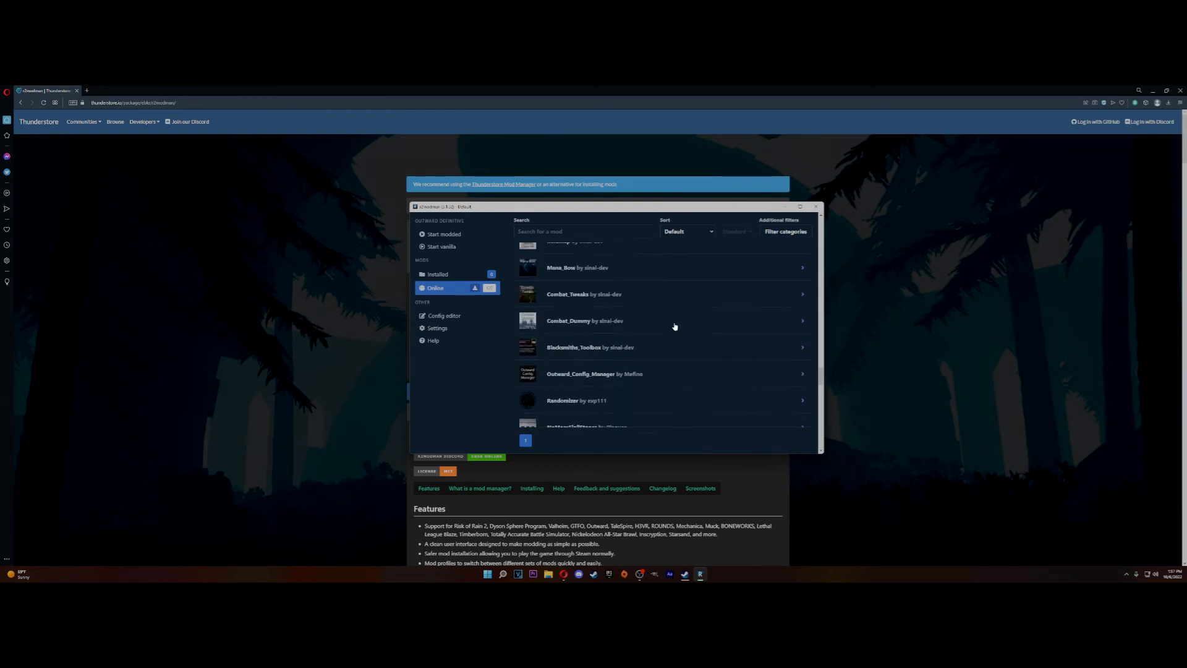
scroll(up, 3)
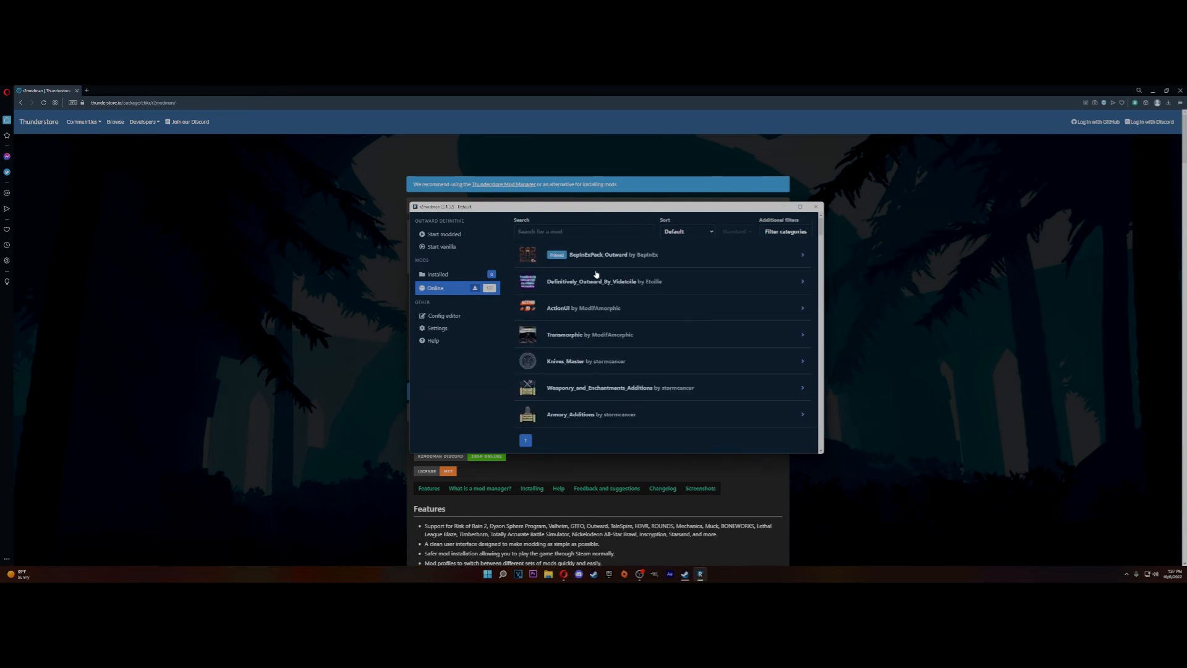
mouse_move(637, 284)
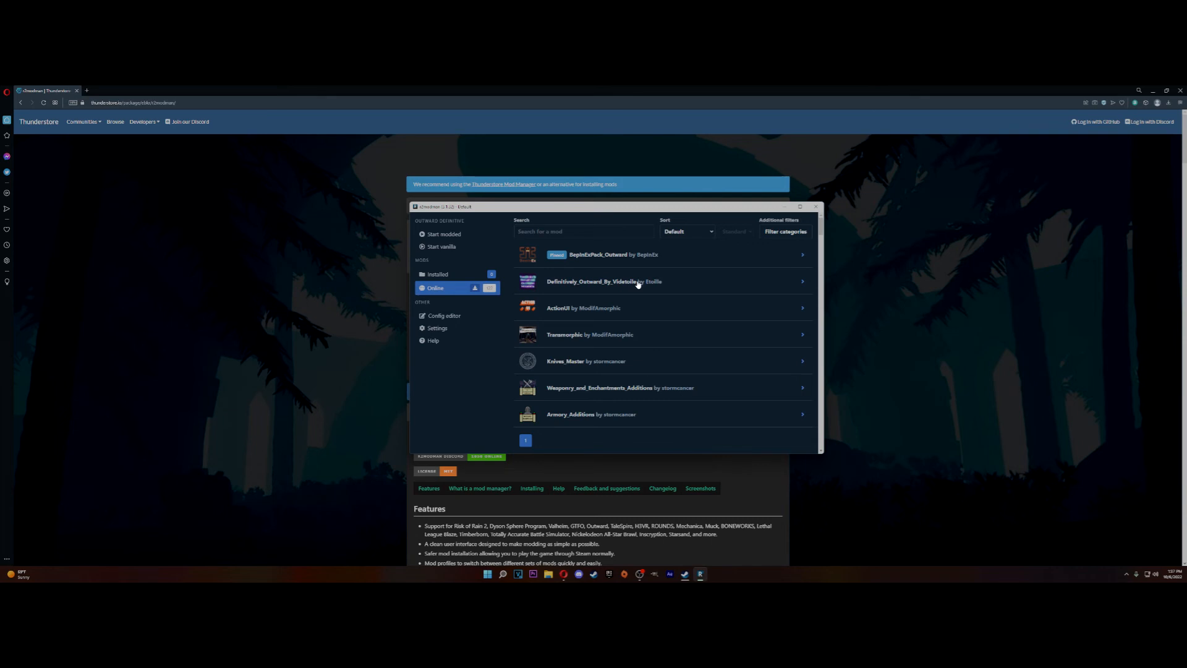
mouse_move(660, 249)
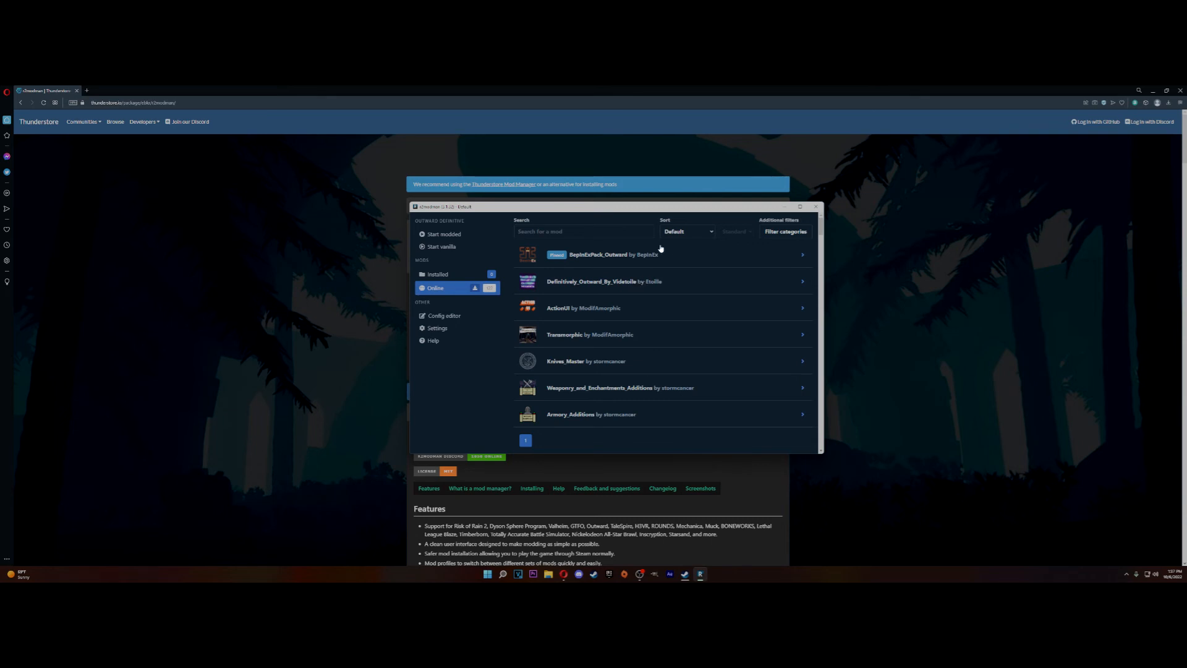
mouse_move(642, 282)
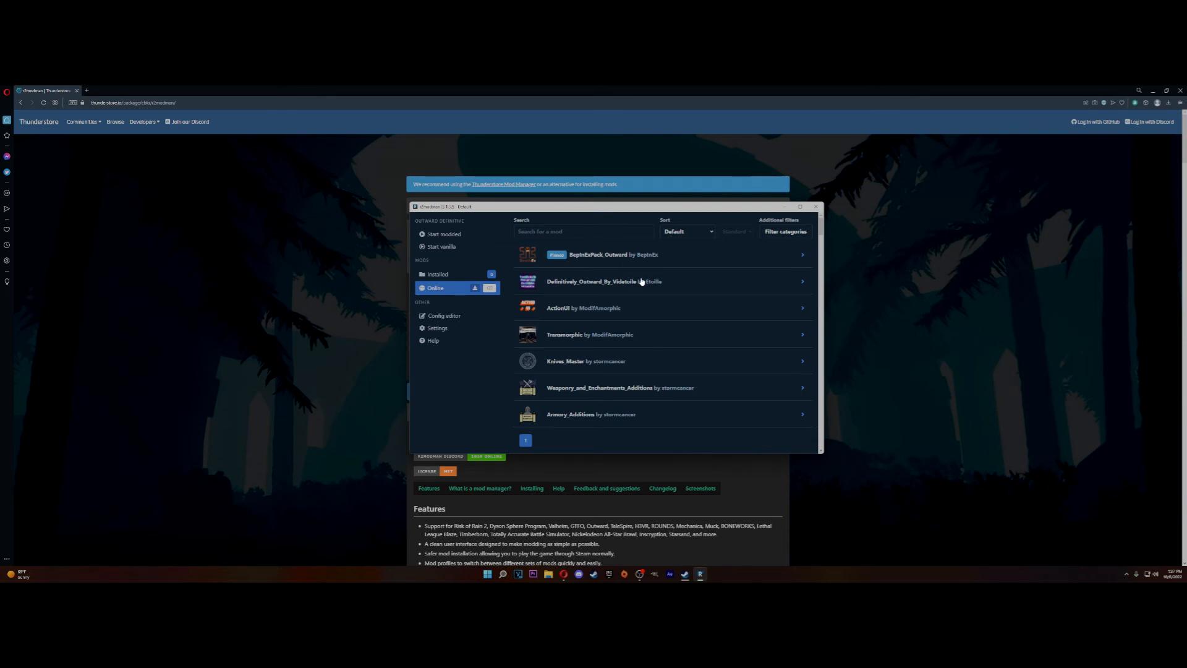
mouse_move(657, 274)
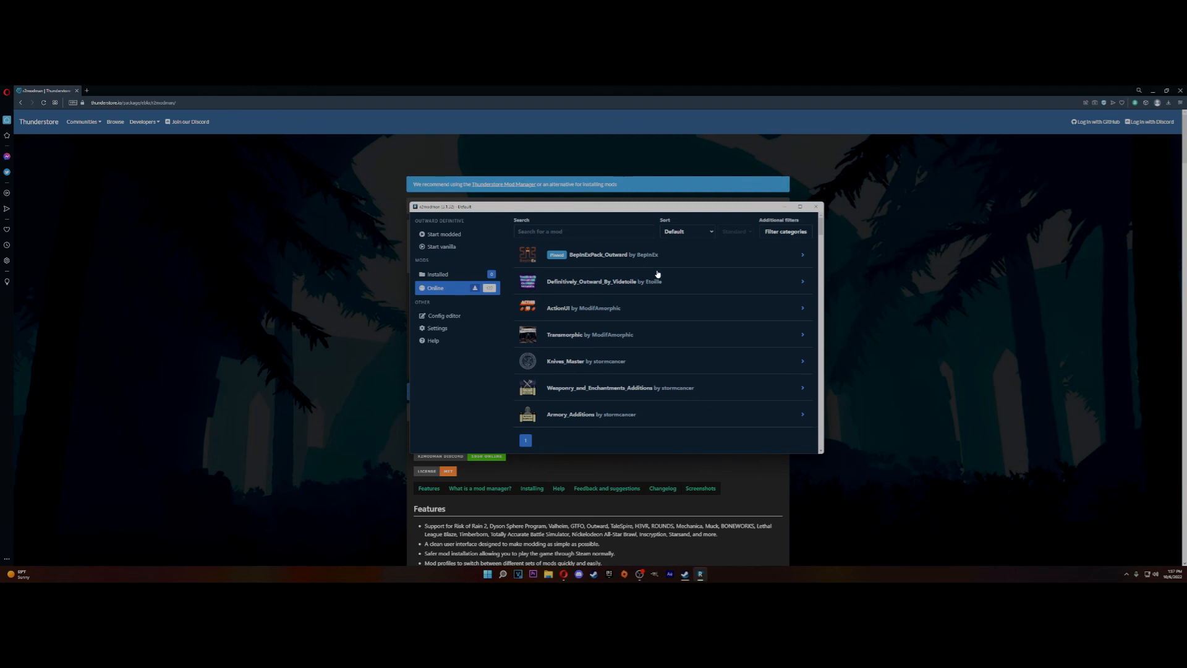
mouse_move(660, 308)
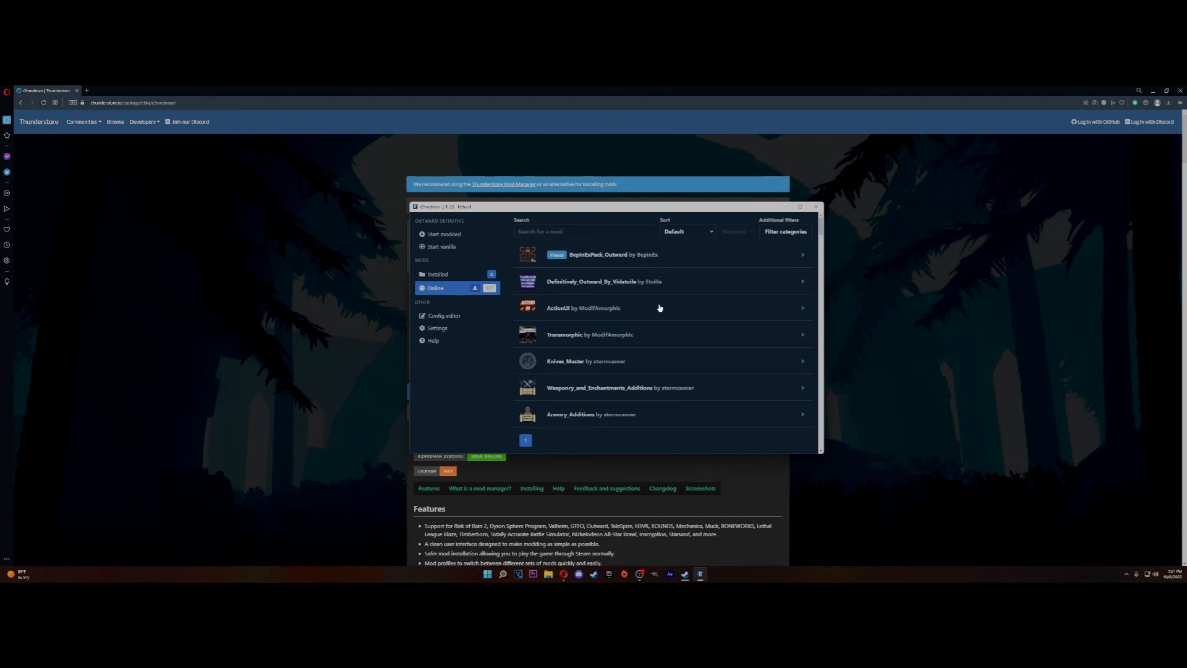